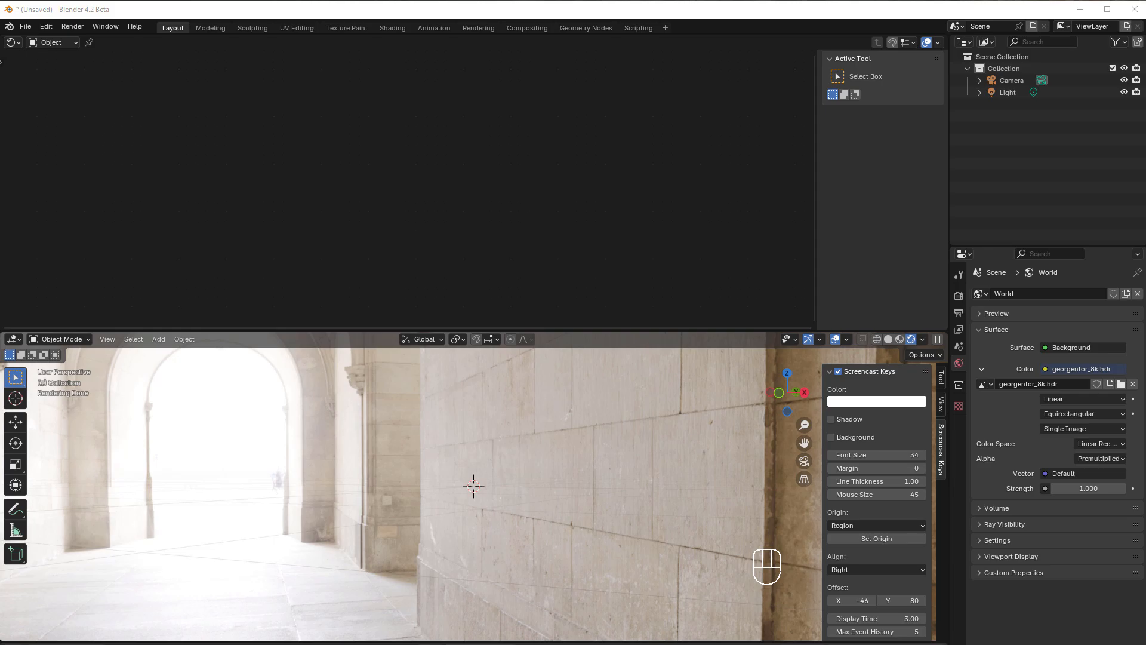
{"action": "mouse_move", "coordinate": [439, 477]}
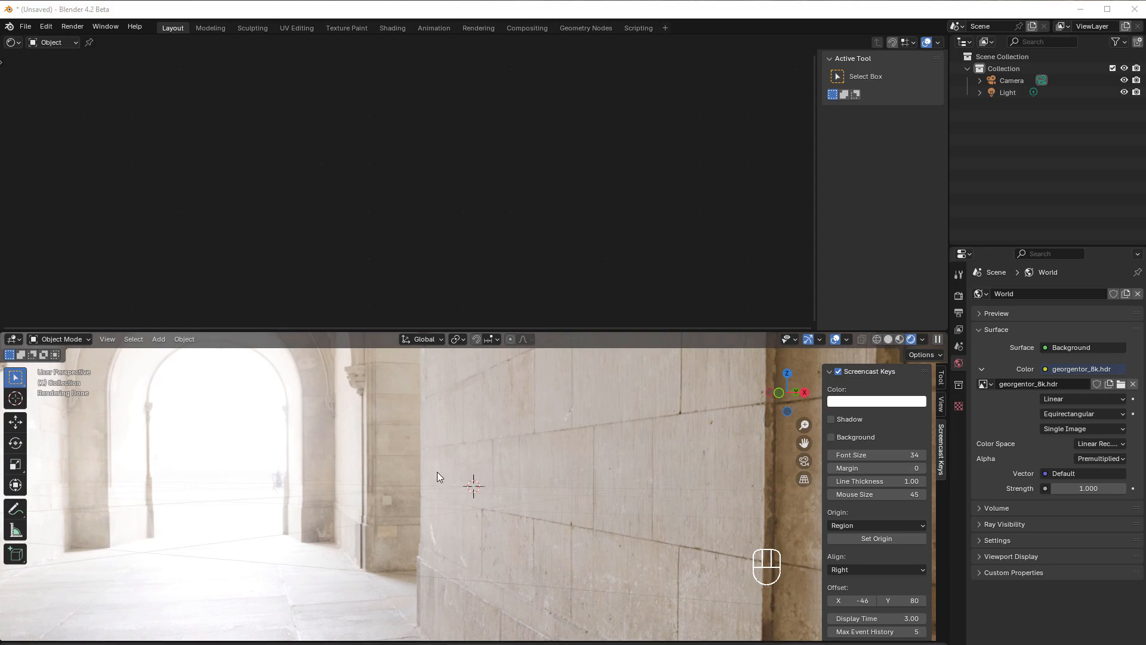
{"action": "mouse_move", "coordinate": [443, 487]}
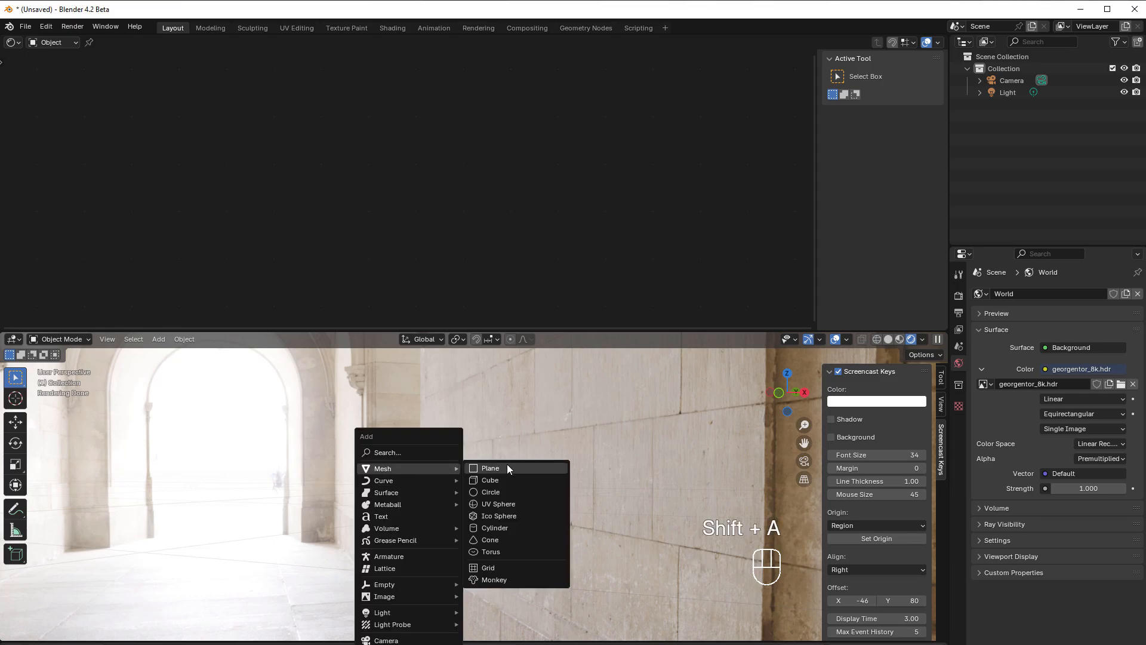
{"action": "mouse_move", "coordinate": [504, 504]}
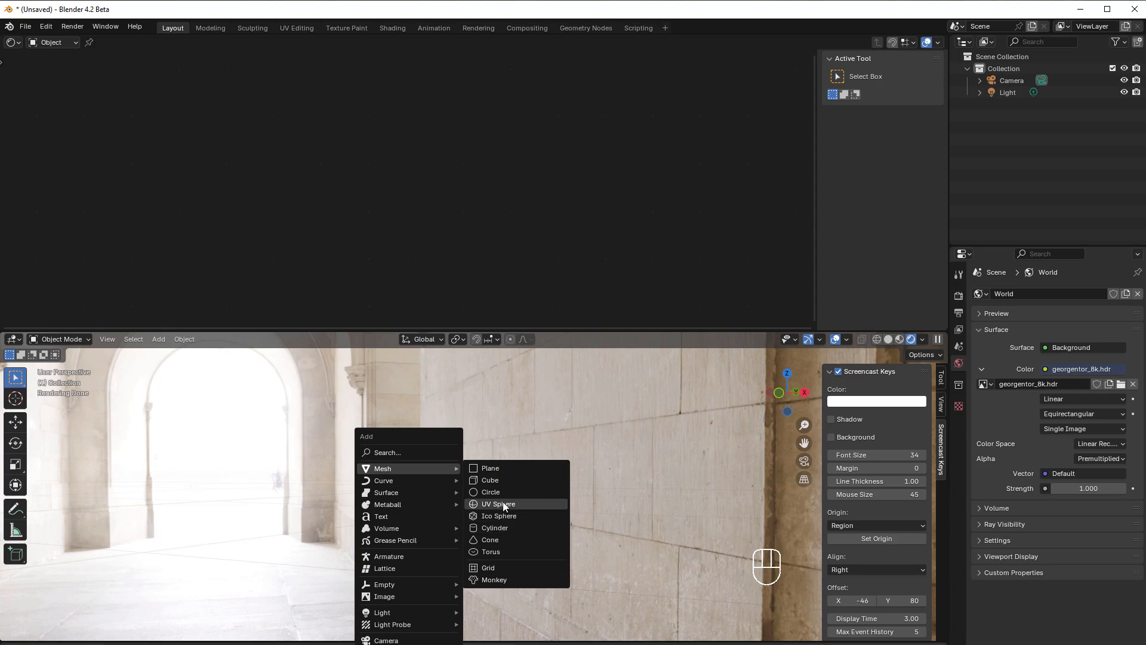
Step: Add a UV sphere, scale it down slightly and give it a new Principled BSDF material
{"action": "left_click", "coordinate": [498, 504]}
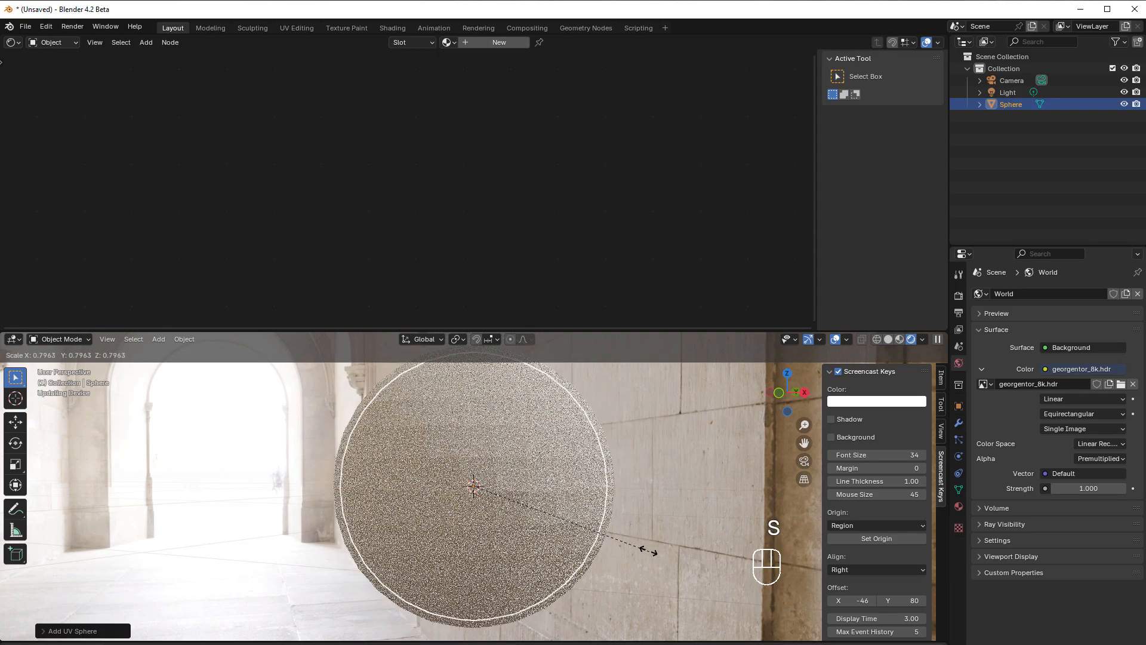
{"action": "left_click", "coordinate": [184, 339]}
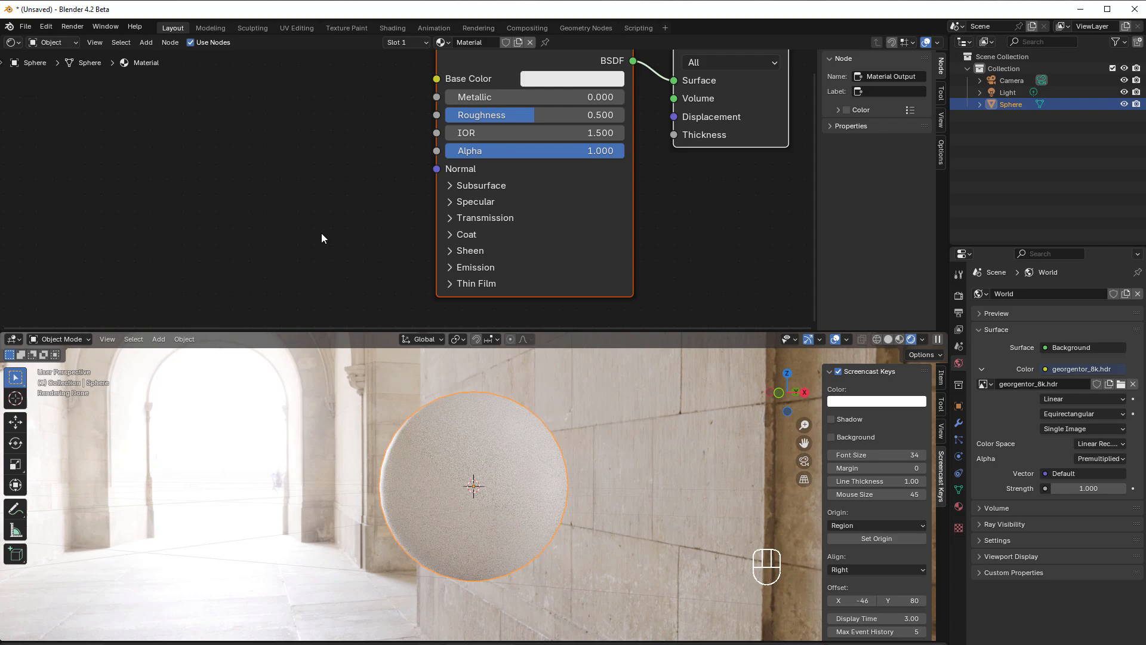
Step: Make the material clear glass: Transmission weight 1.0 and Roughness 0
{"action": "left_click", "coordinate": [485, 217]}
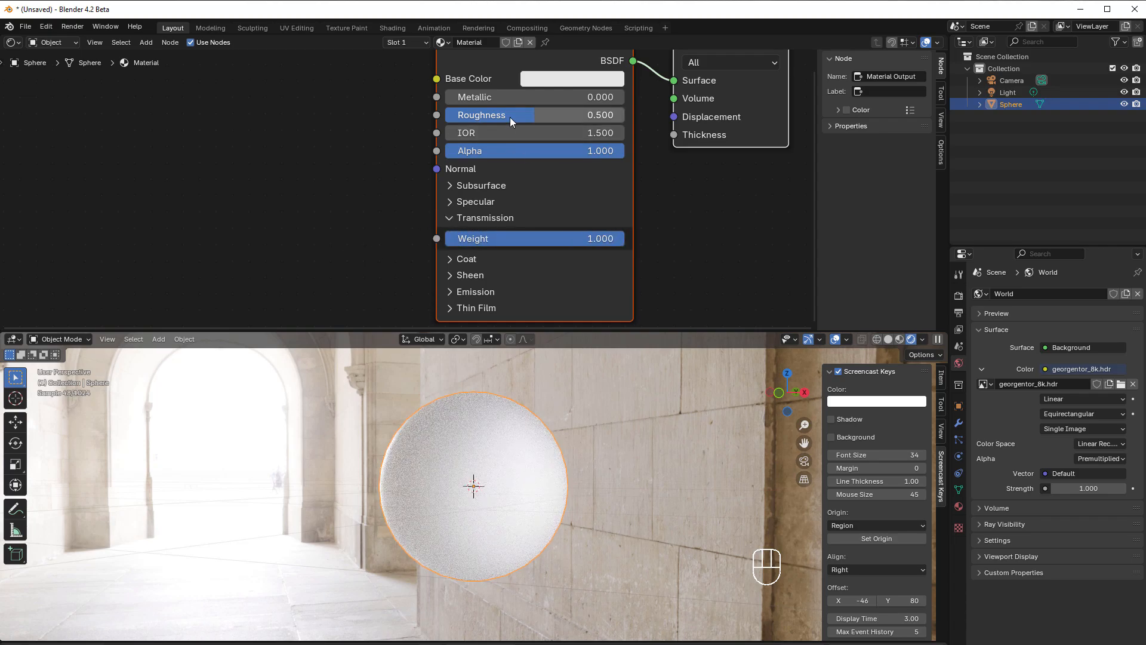
{"action": "left_click_drag", "start_coordinate": [533, 115], "coordinate": [438, 115]}
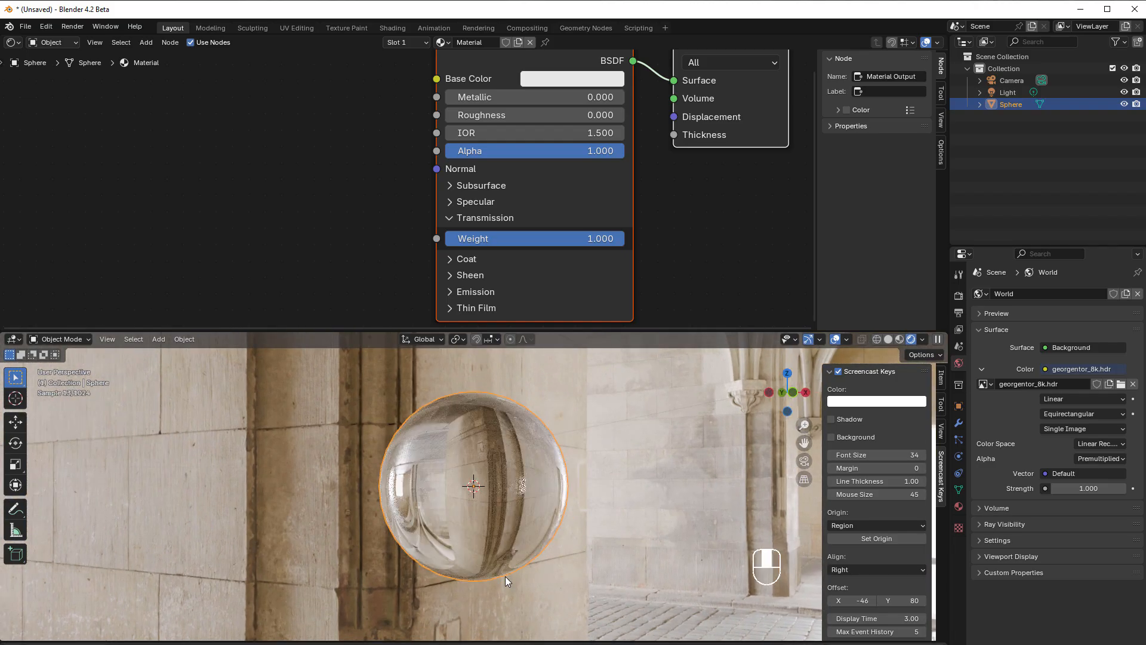
Step: Expand the Thin Film panel showing thickness 0 nm and IOR 1.330
{"action": "left_click", "coordinate": [449, 308]}
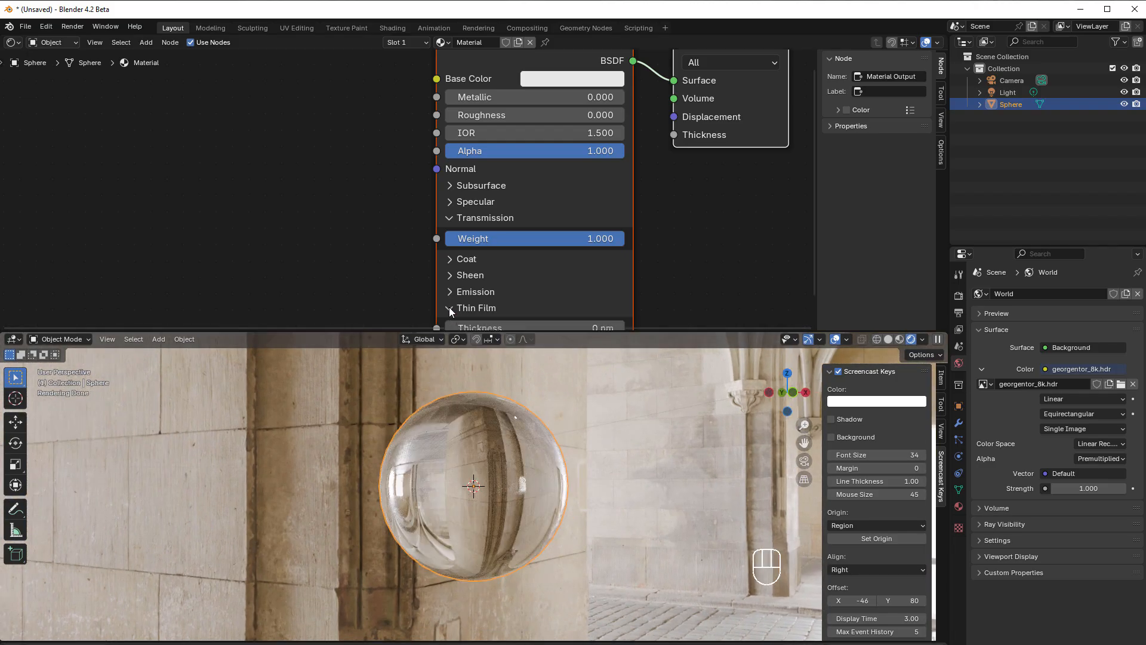
{"action": "scroll", "scroll_direction": "down", "scroll_amount": 3}
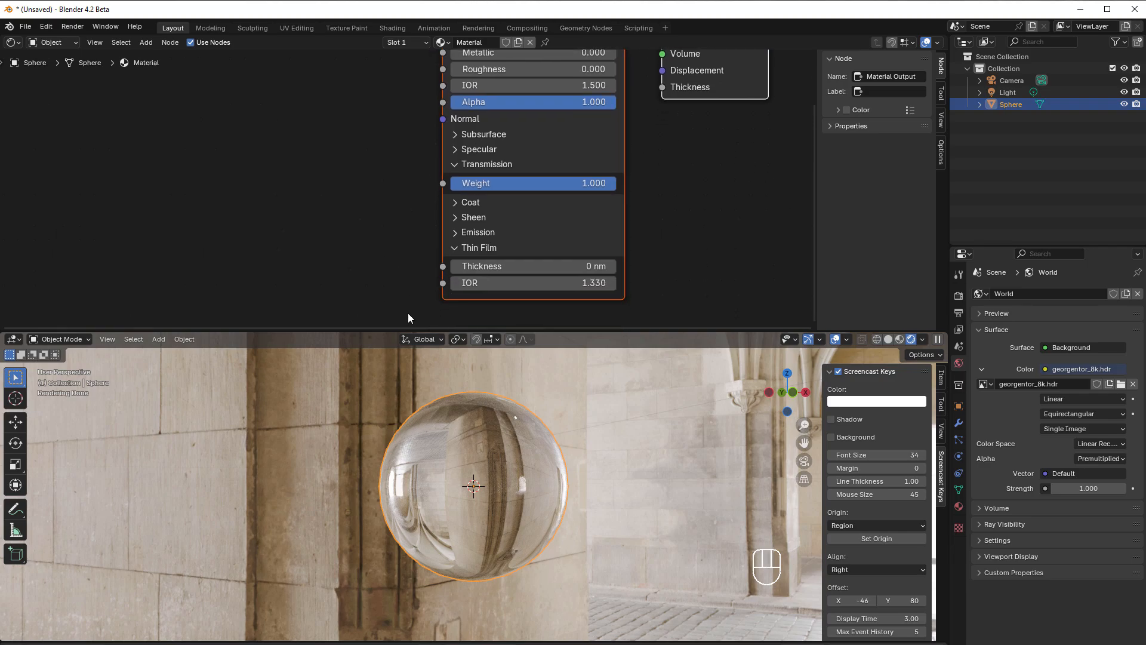
{"action": "mouse_move", "coordinate": [483, 527]}
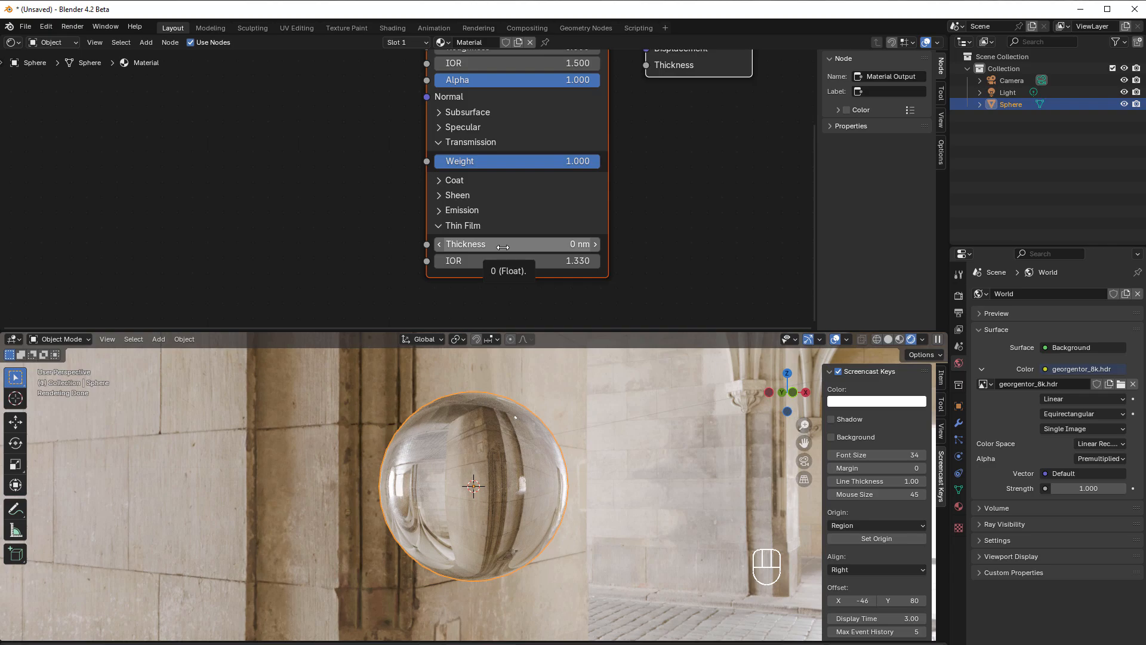
{"action": "mouse_move", "coordinate": [495, 432]}
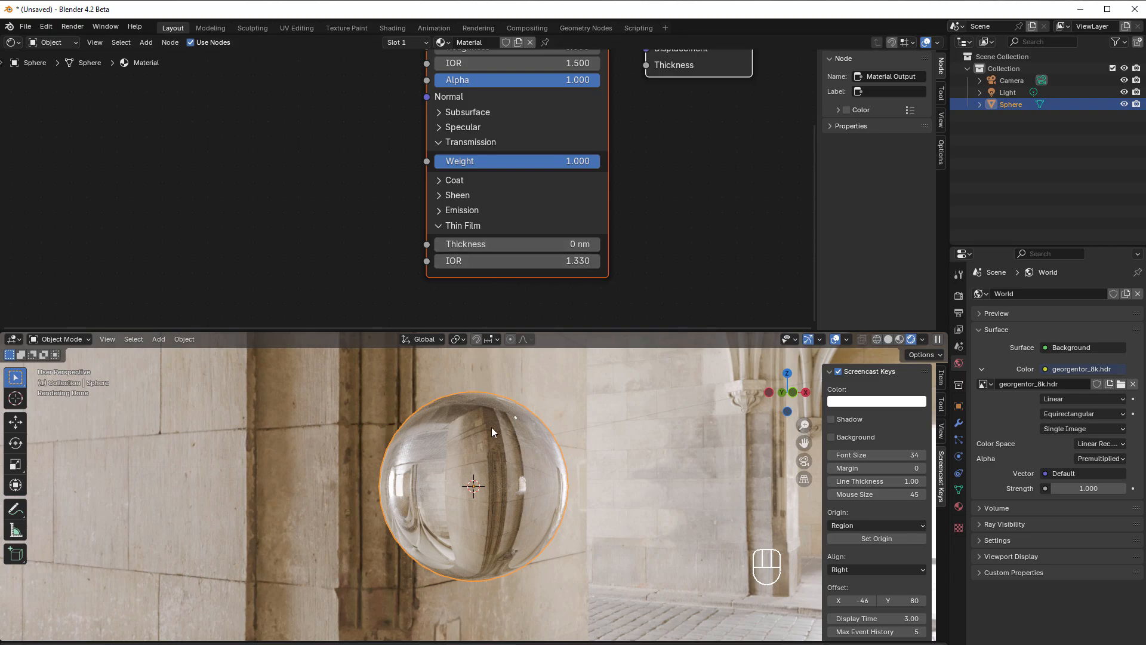
{"action": "mouse_move", "coordinate": [485, 289]}
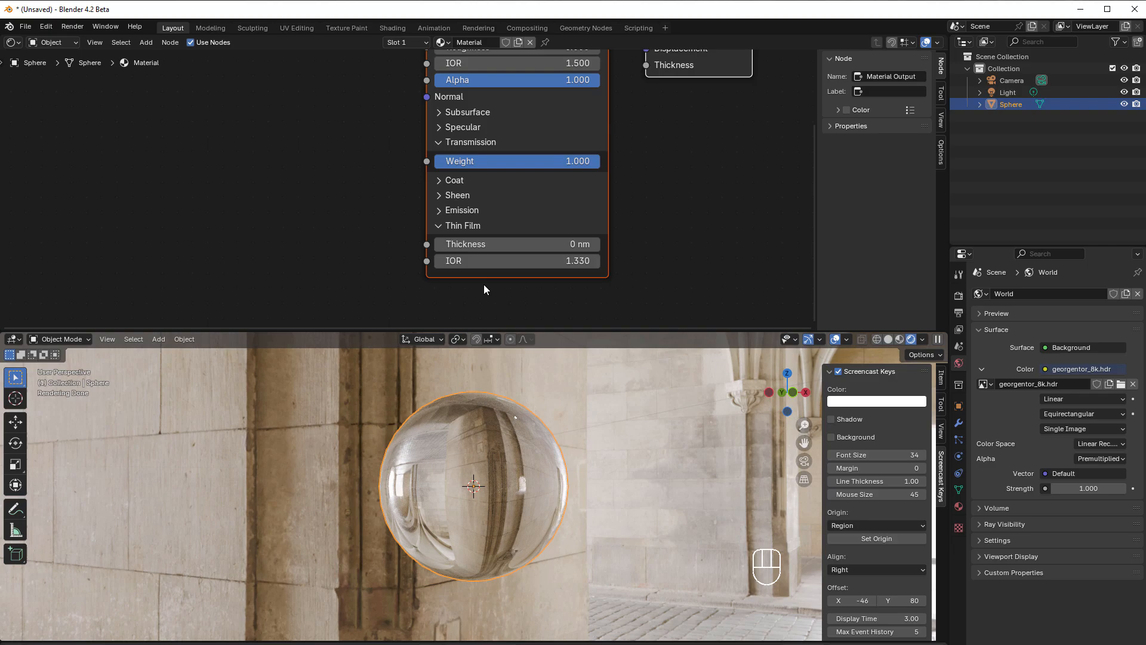
Step: Set the thin film IOR to 1.7 and thickness to 400 nm
{"action": "double_click", "coordinate": [517, 261]}
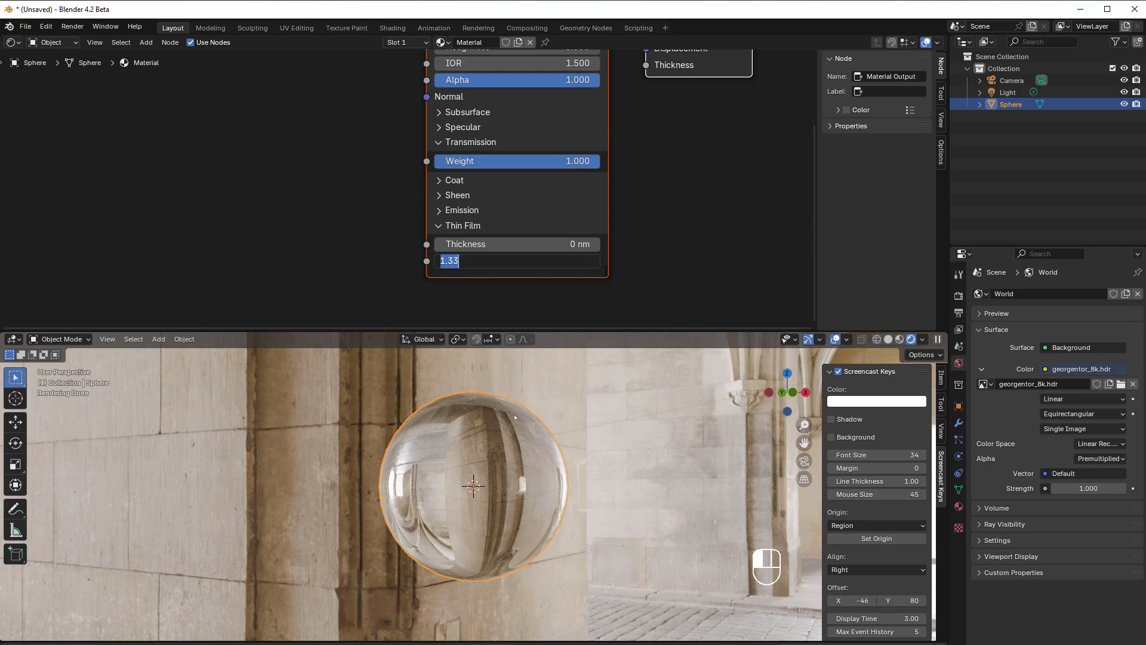
{"action": "type", "text": "1"}
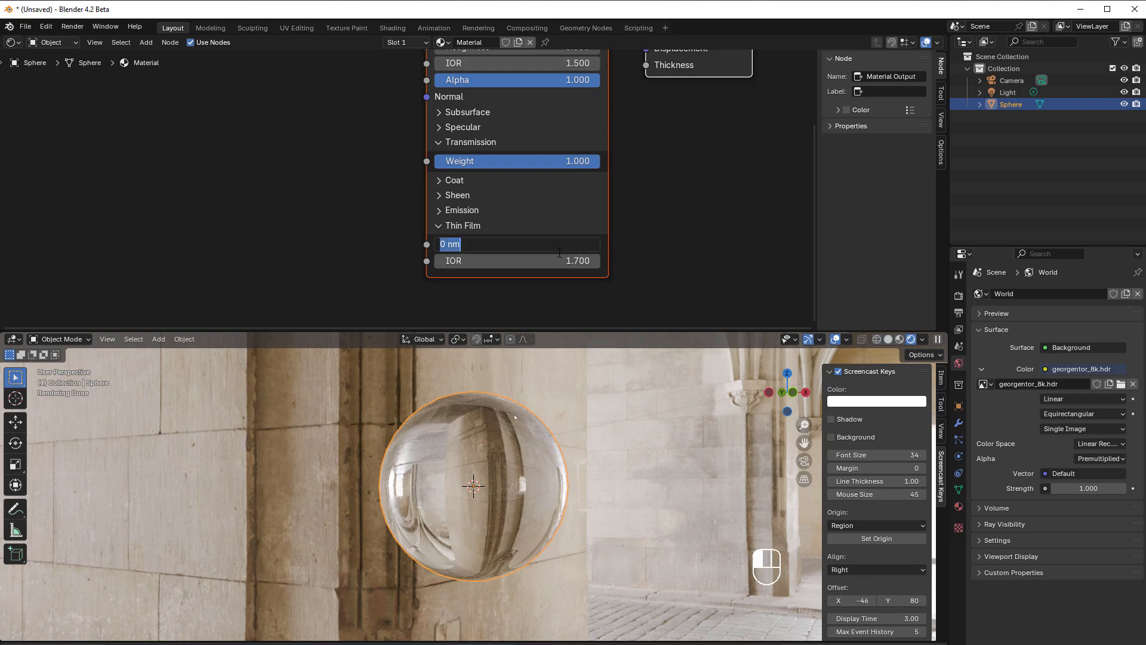
{"action": "type", "text": "400"}
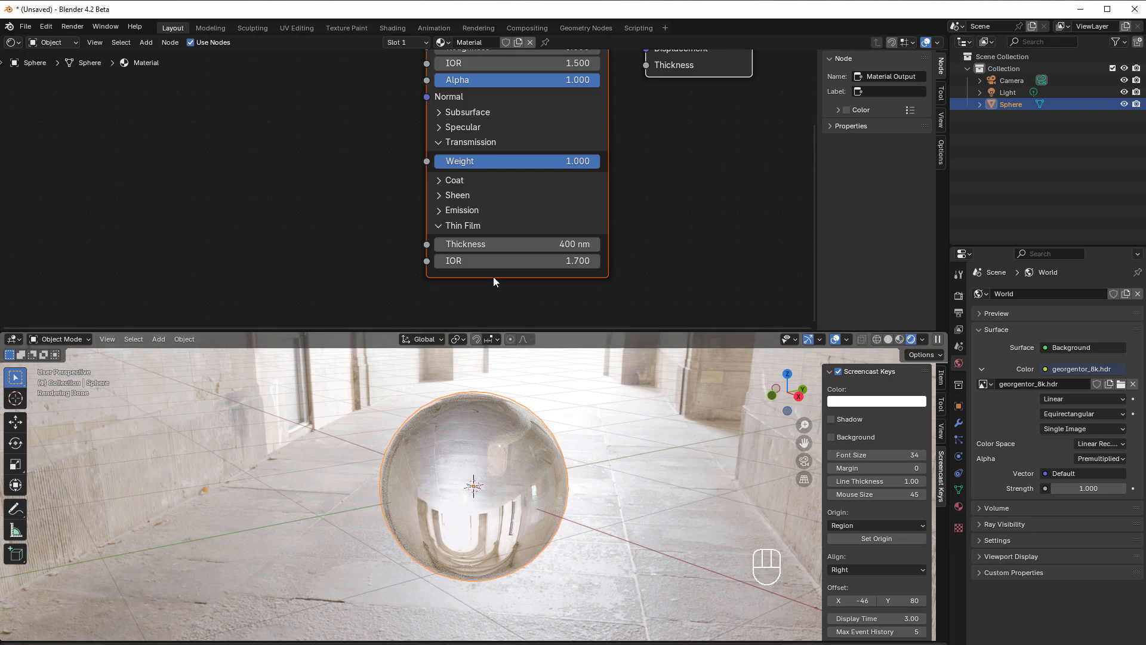
{"action": "mouse_move", "coordinate": [538, 260]}
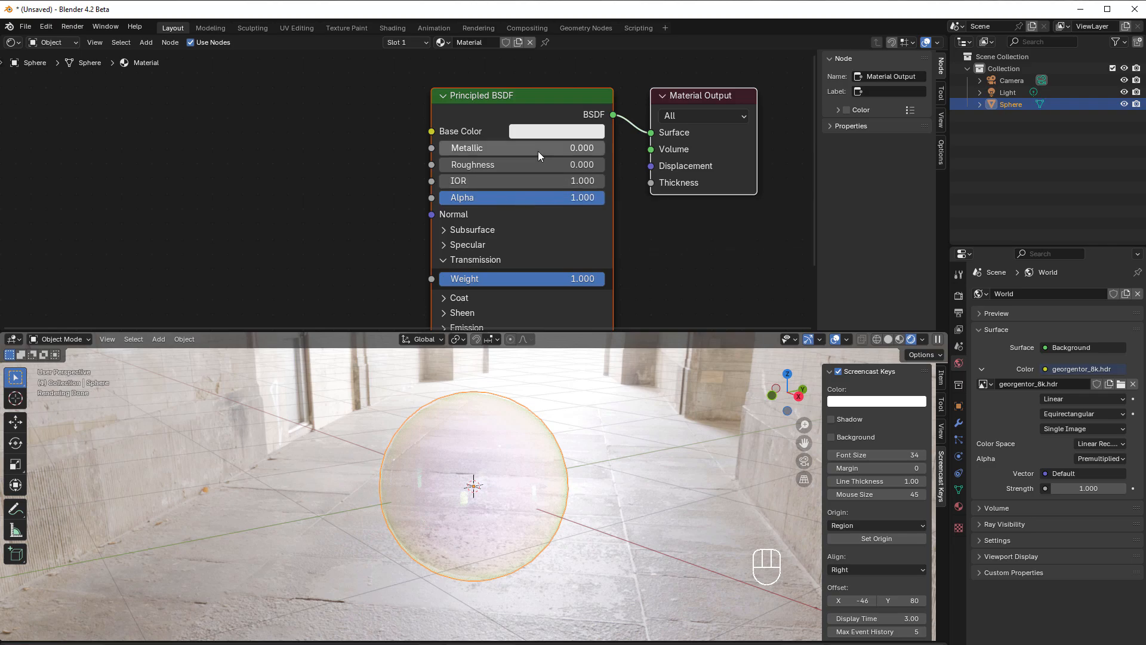
{"action": "mouse_move", "coordinate": [496, 194]}
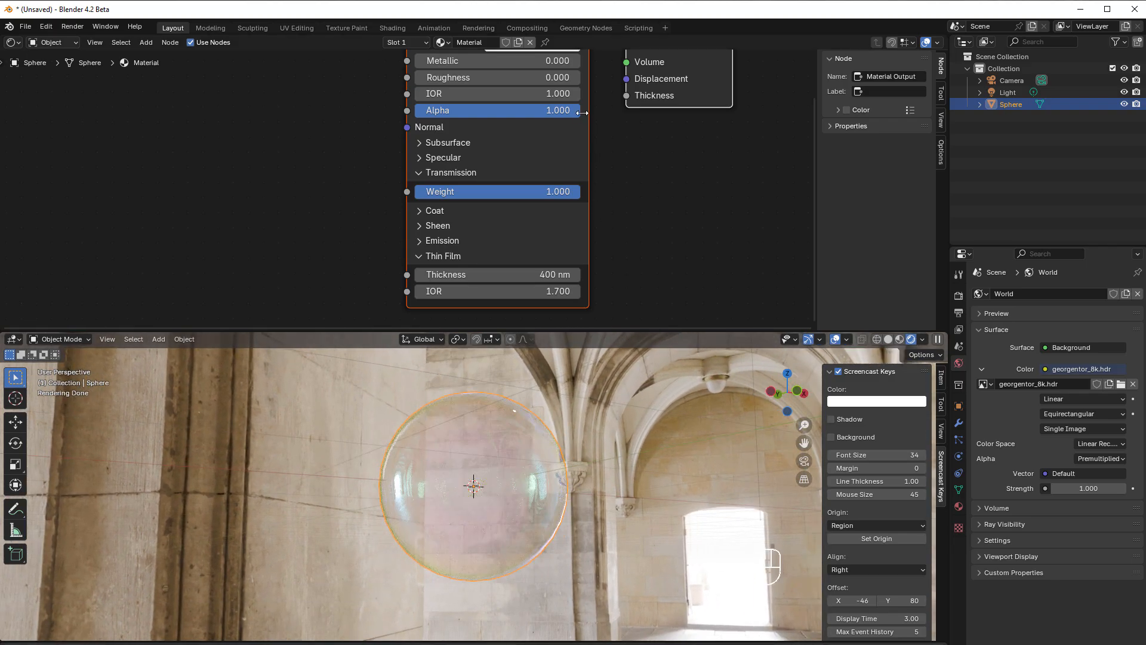
{"action": "mouse_move", "coordinate": [497, 93]}
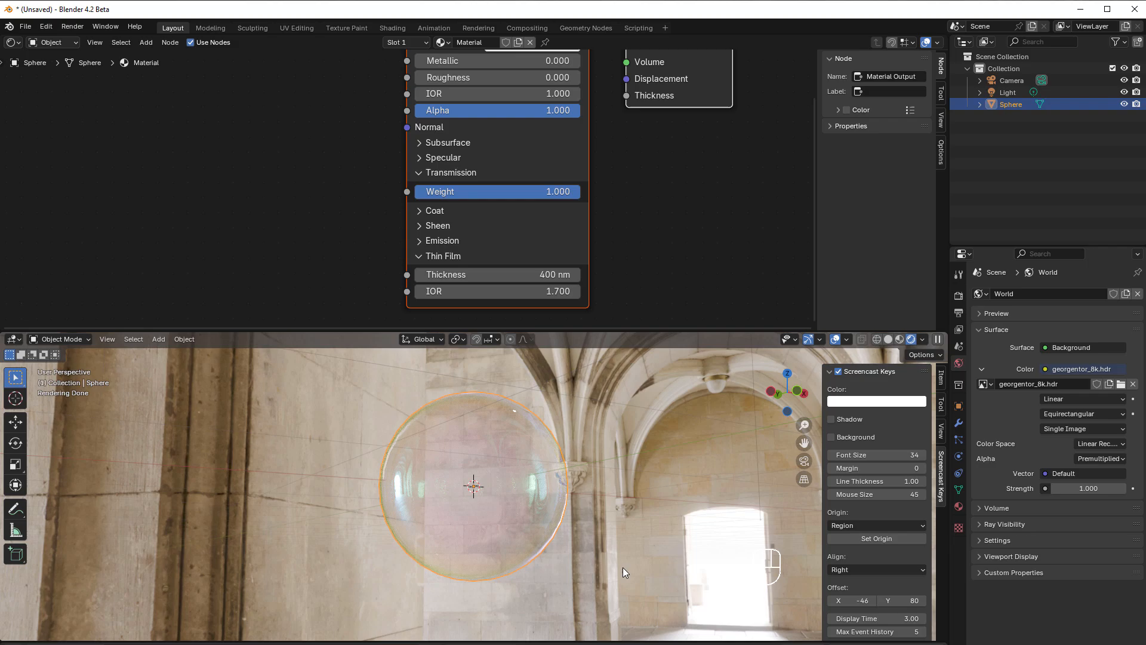
{"action": "mouse_move", "coordinate": [559, 558]}
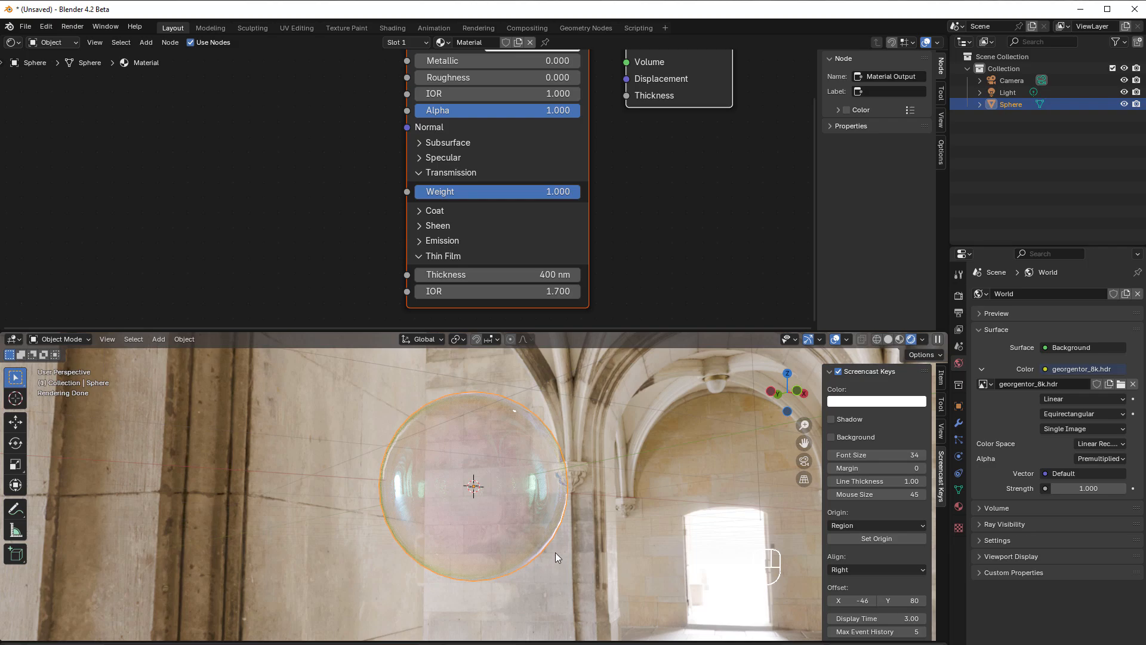
{"action": "mouse_move", "coordinate": [473, 291]}
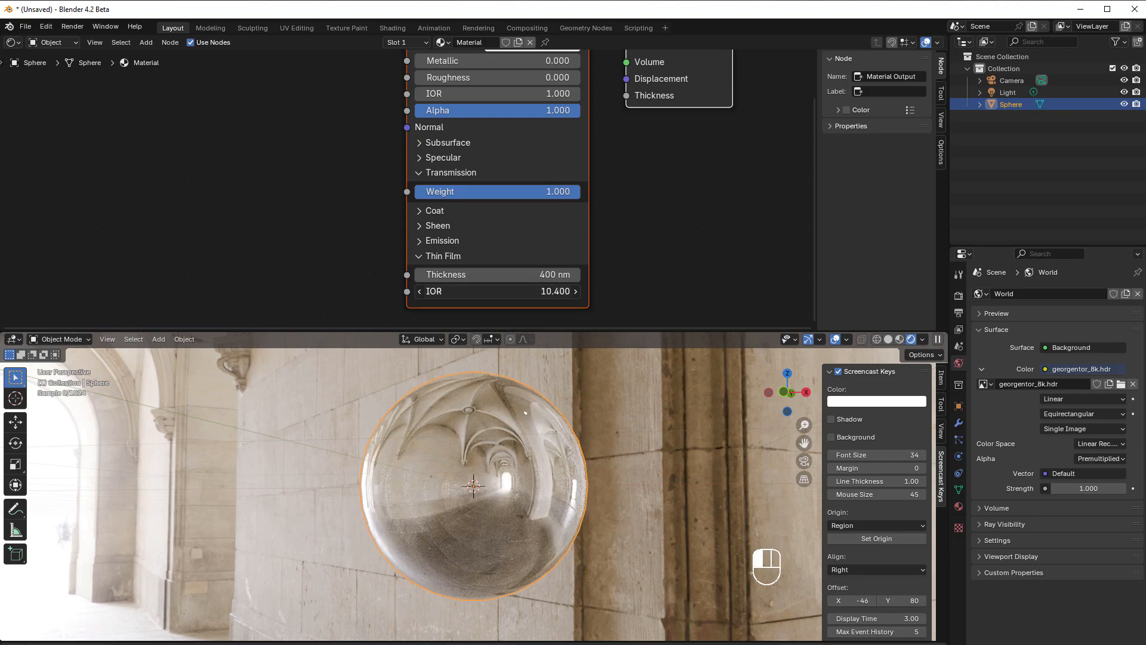
Step: Sweep the thin film IOR through 1.300 and 1.800, settling on 1.800 for an iridescent bubble look
{"action": "left_click", "coordinate": [497, 292]}
{"action": "type", "text": "1.300"}
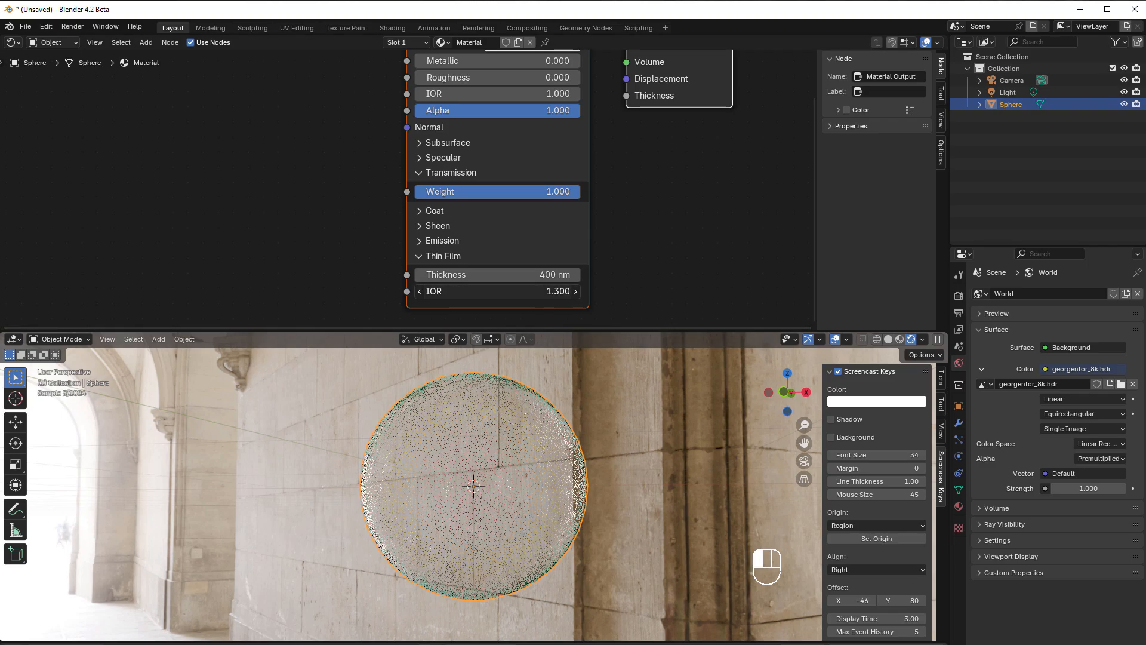
{"action": "left_click_drag", "start_coordinate": [497, 292], "coordinate": [534, 291]}
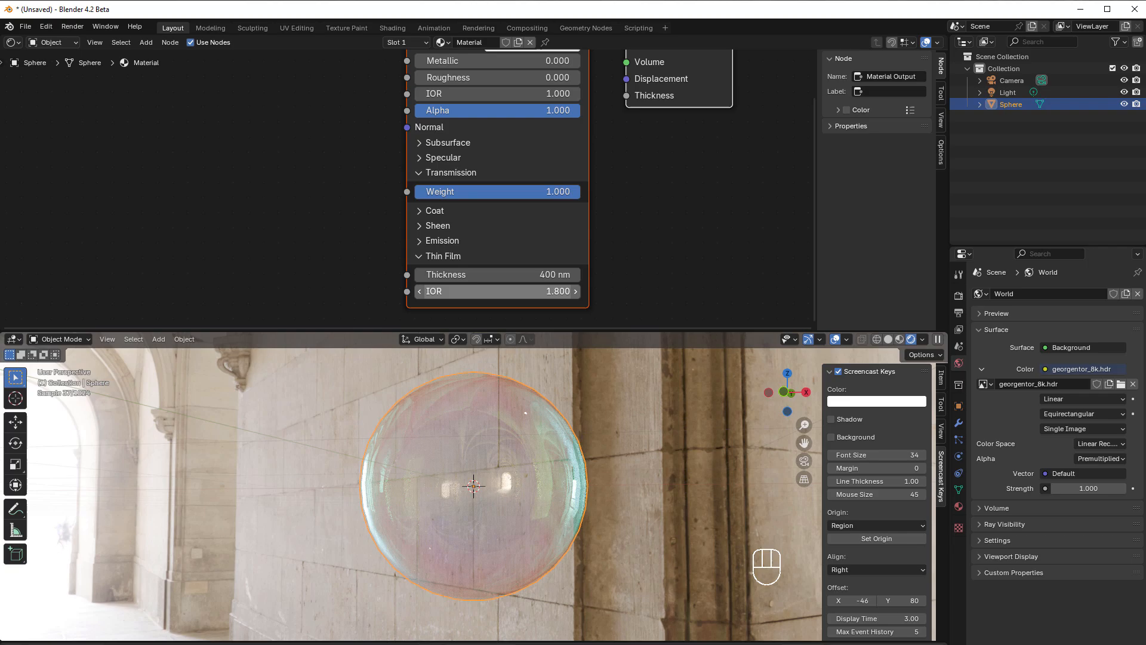
{"action": "left_click_drag", "start_coordinate": [497, 292], "coordinate": [541, 291]}
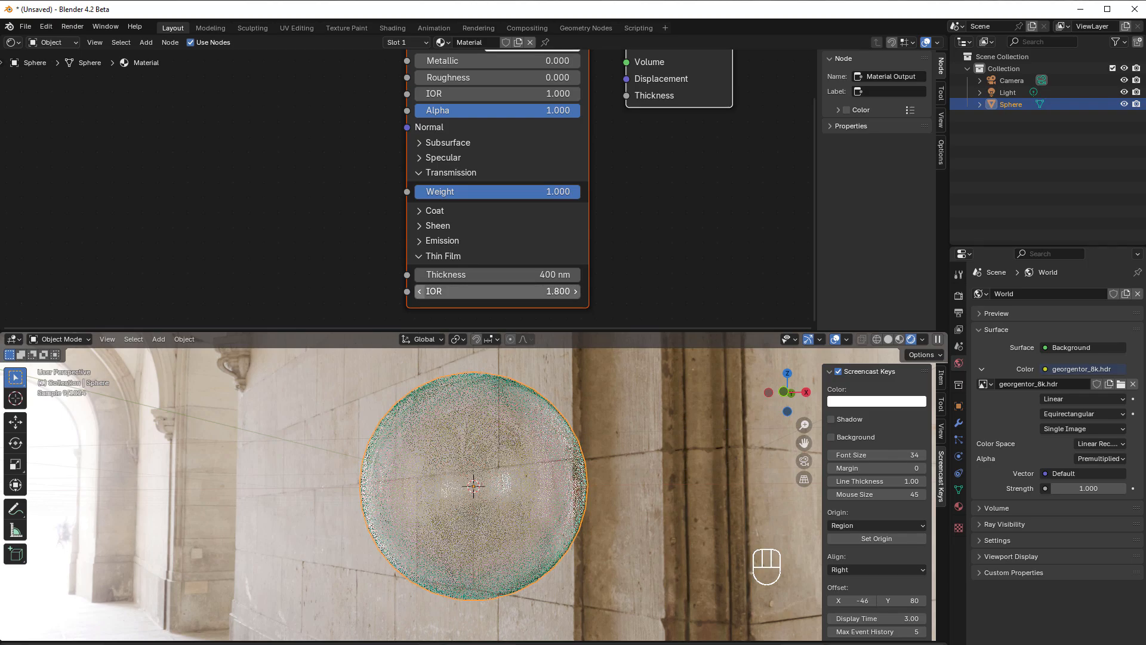
{"action": "left_click_drag", "start_coordinate": [496, 292], "coordinate": [475, 291]}
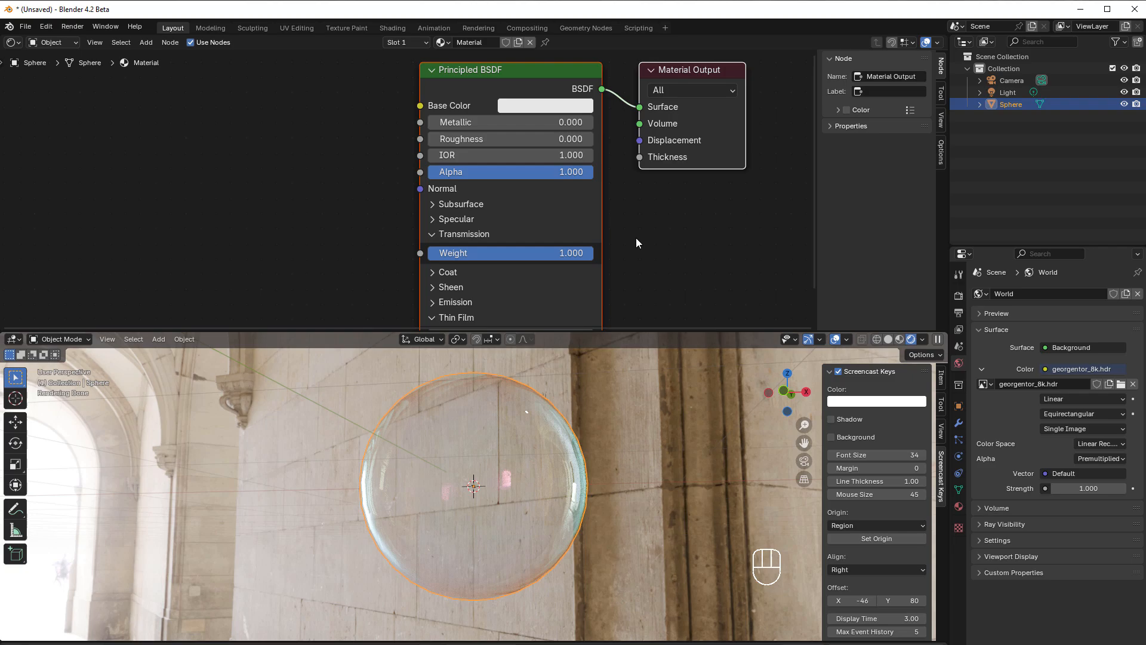
{"action": "mouse_move", "coordinate": [496, 496]}
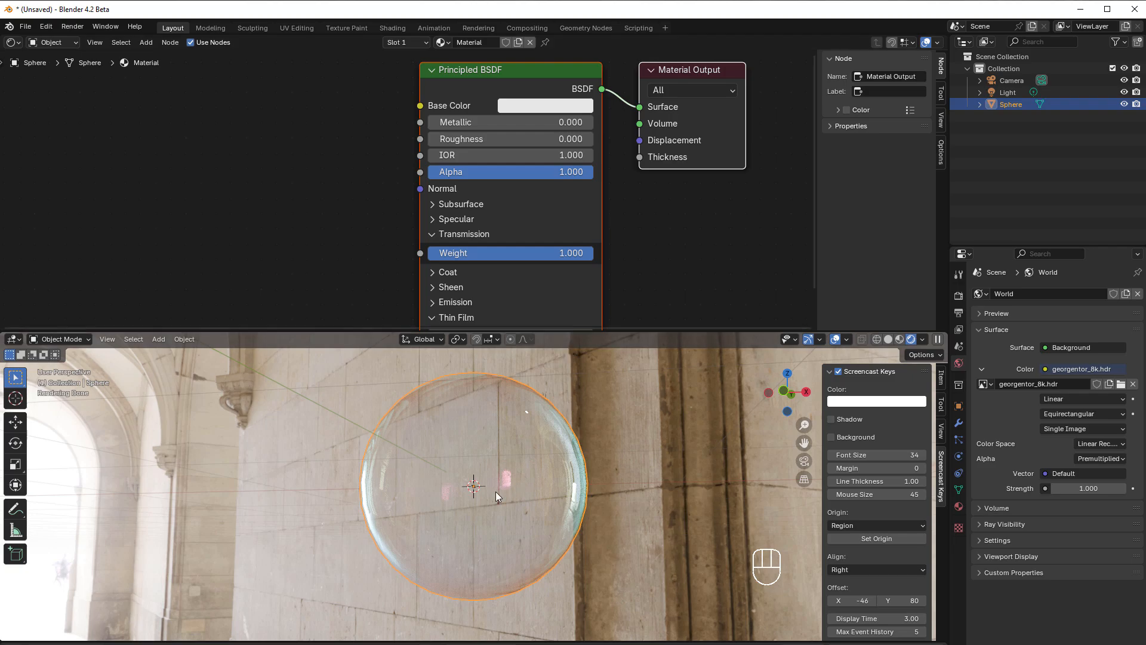